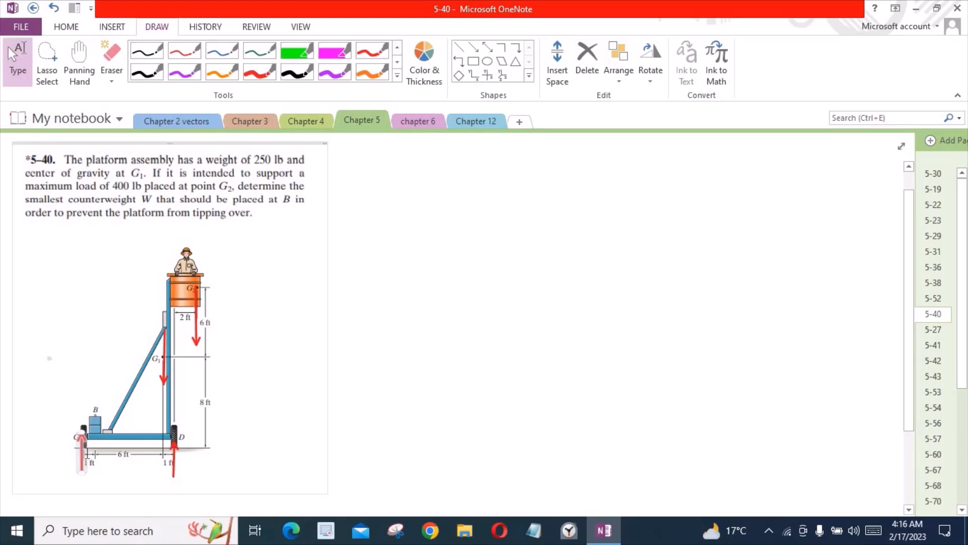
- With black ink, draw the load arrow at G2 and label it 400 lb on the diagram
{"action": "left_click", "coordinate": [139, 357]}
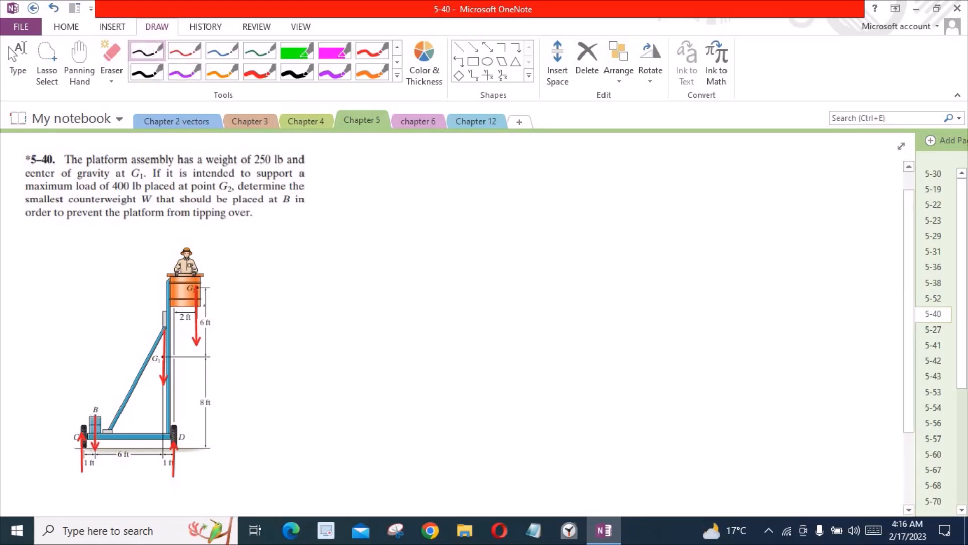
{"action": "left_click_drag", "start_coordinate": [199, 306], "coordinate": [230, 293]}
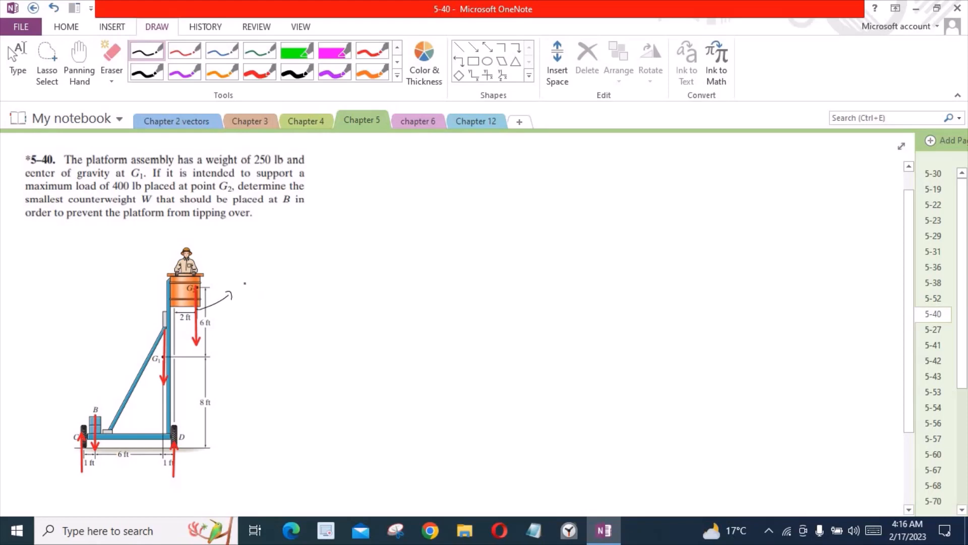
{"action": "left_click_drag", "start_coordinate": [241, 285], "coordinate": [281, 272]}
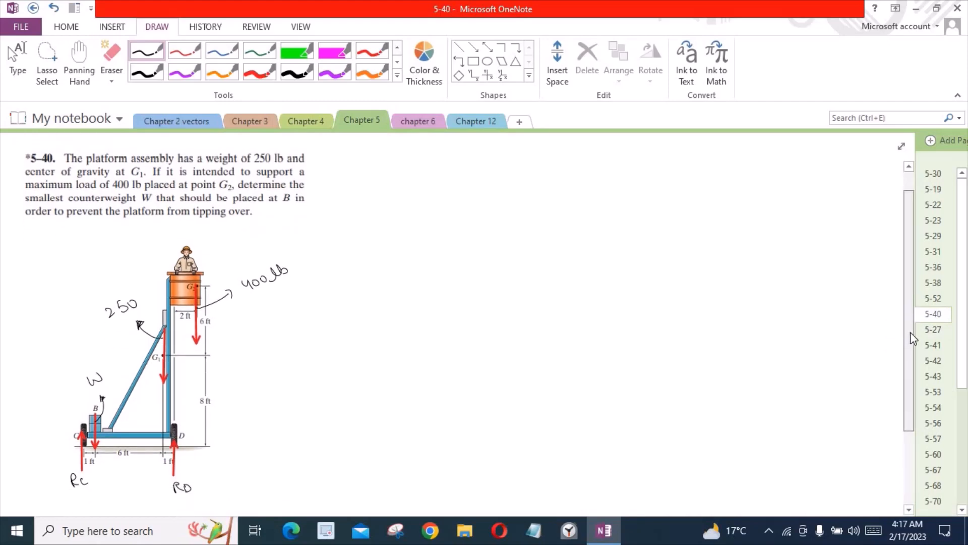
- Write ΣFy=0 with the 250 and 400 lb loads, box RD + Rc − W = 650 and point it to A
{"action": "scroll", "scroll_direction": "down", "scroll_amount": 3}
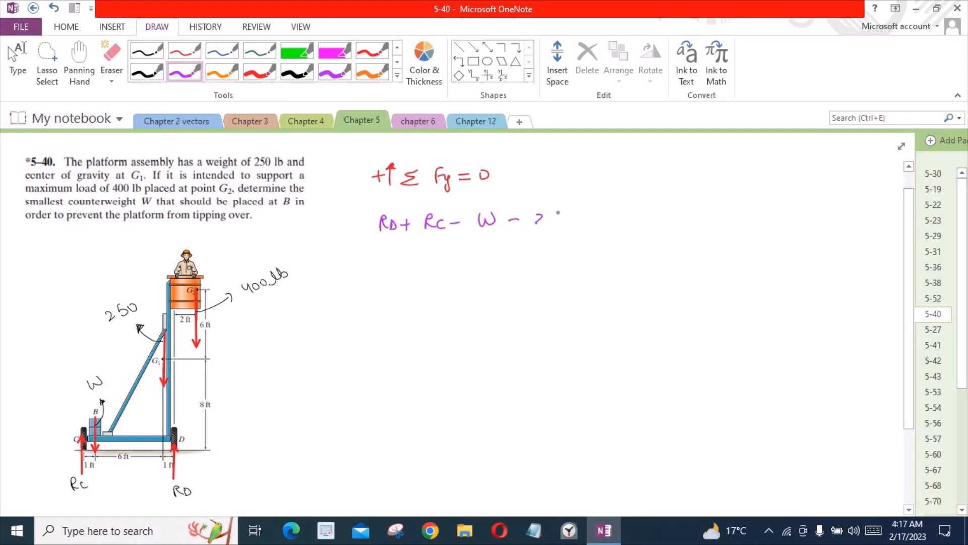
{"action": "type", "text": "250 - 400 = 0"}
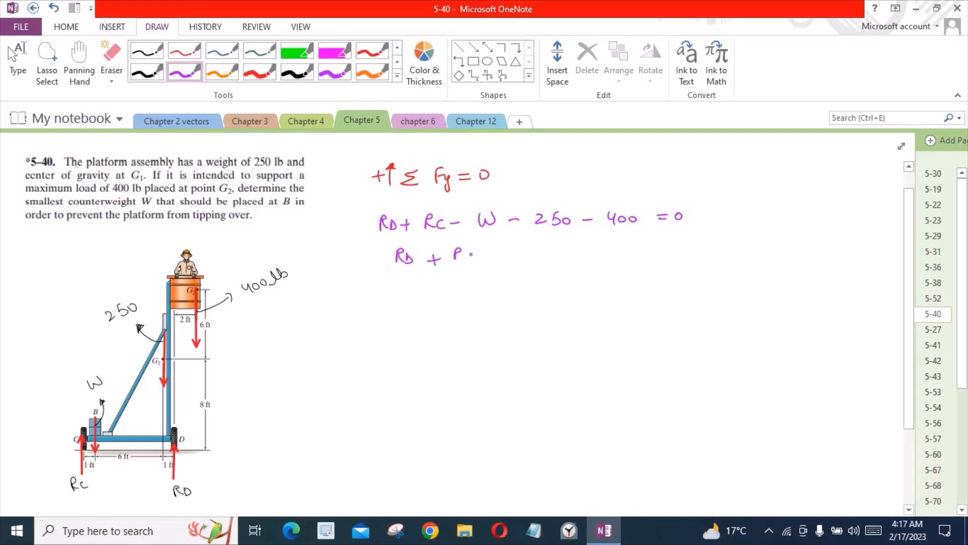
{"action": "type", "text": "Rc - W ="}
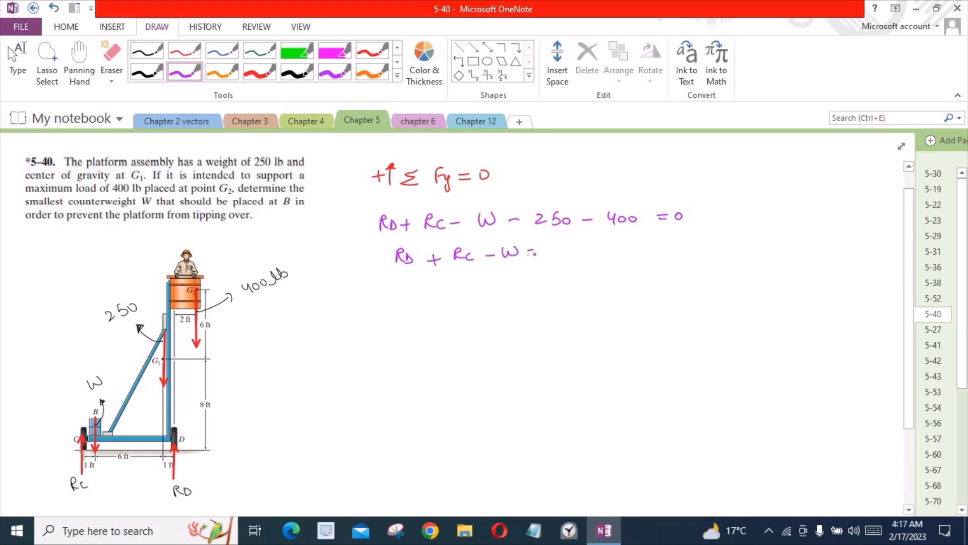
{"action": "type", "text": "650"}
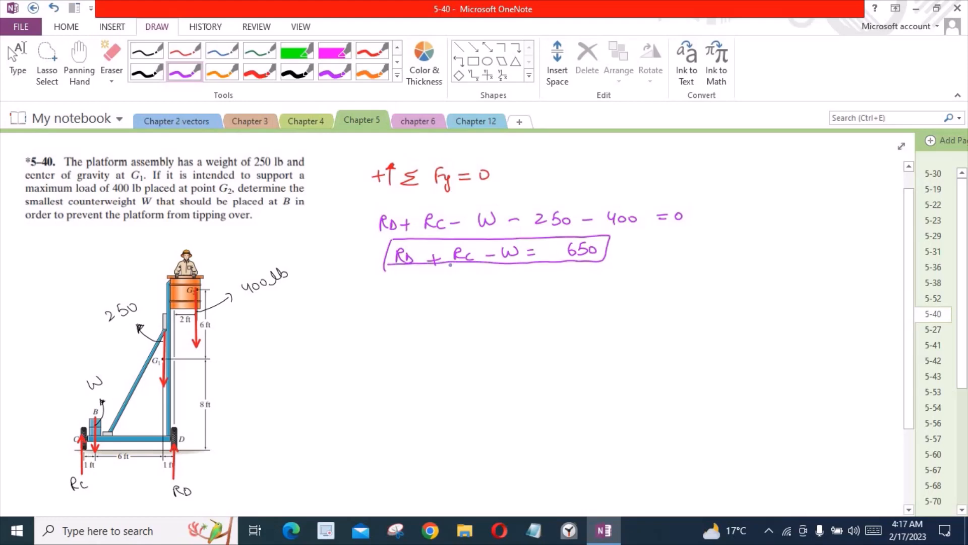
{"action": "left_click_drag", "start_coordinate": [611, 247], "coordinate": [651, 246]}
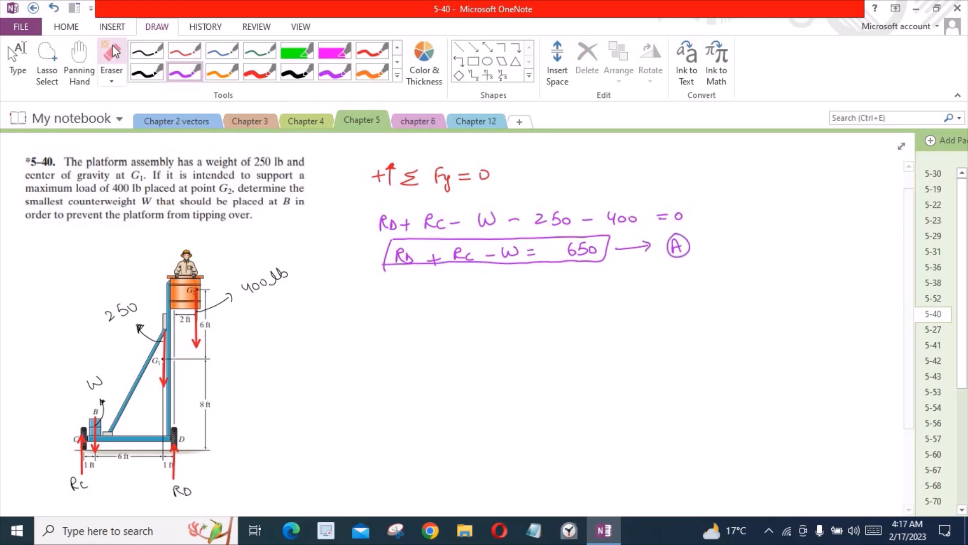
{"action": "left_click", "coordinate": [436, 256]}
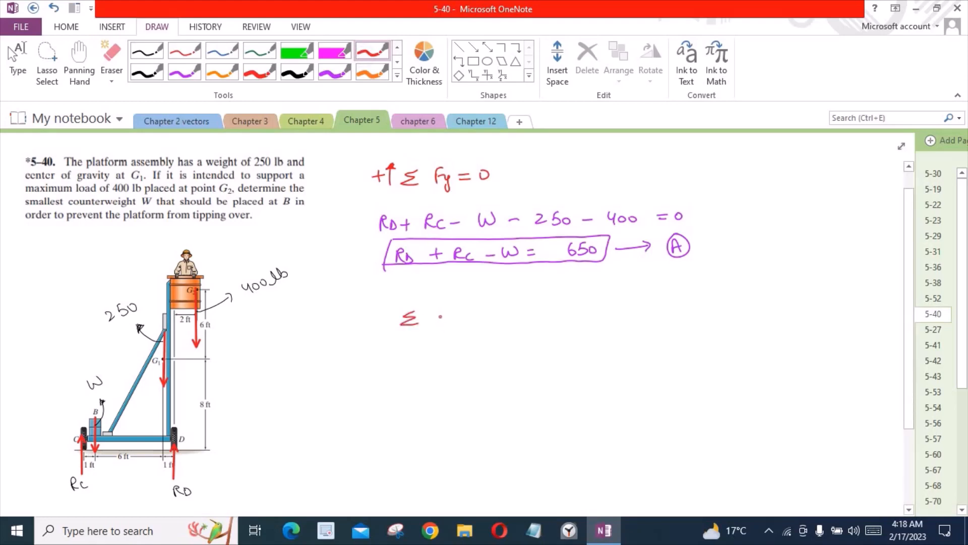
- Write ΣMD=0 and the note that Rc=0 because contact at C is about to break
{"action": "type", "text": "M_b"}
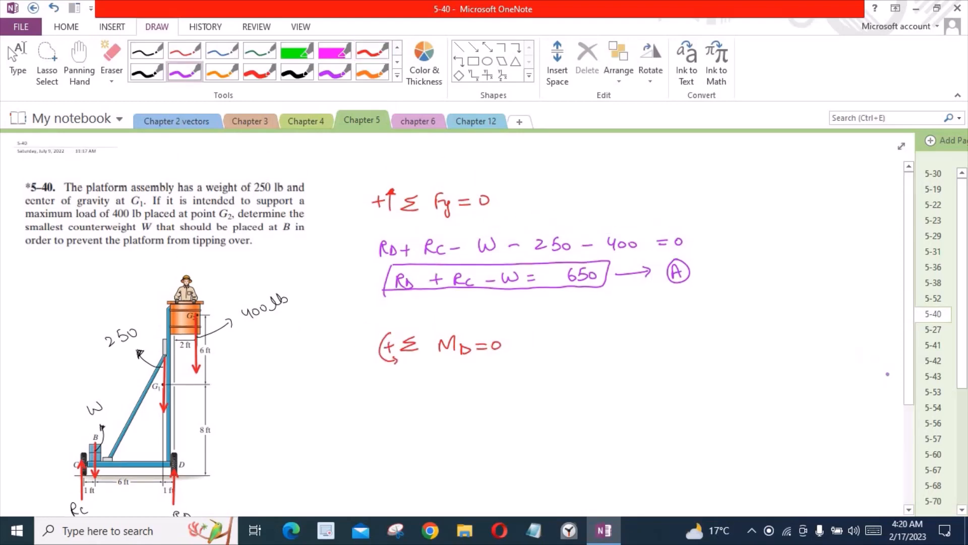
{"action": "scroll", "scroll_direction": "down", "scroll_amount": 3}
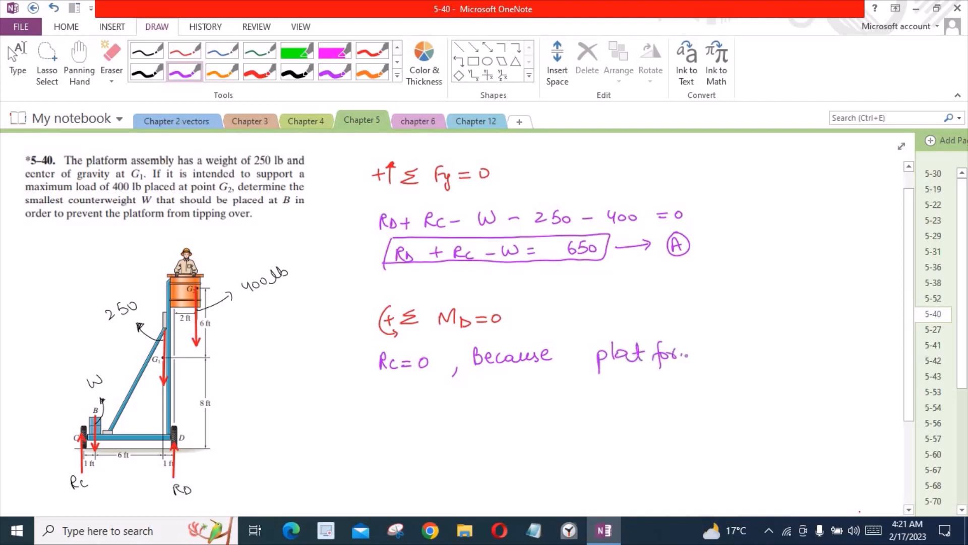
{"action": "type", "text": "is i"}
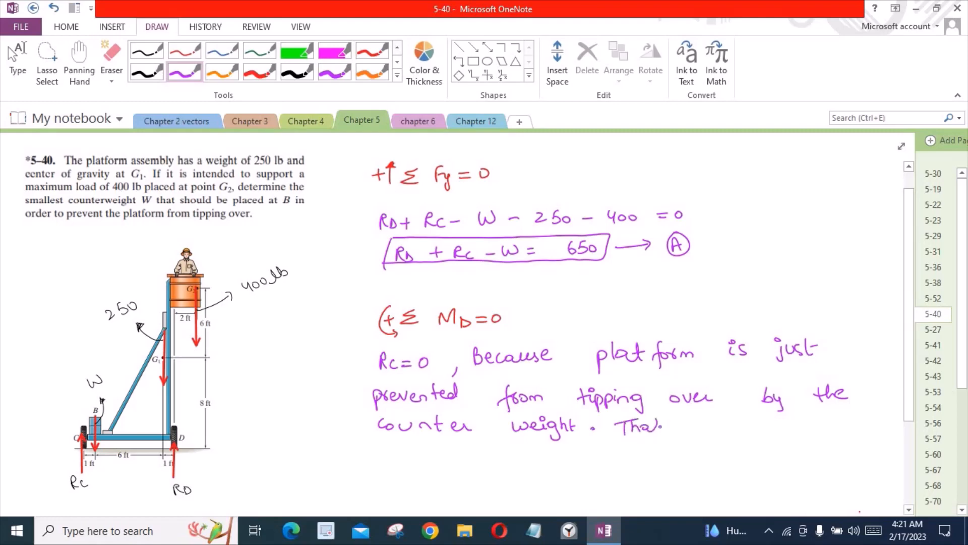
{"action": "type", "text": "Conto."}
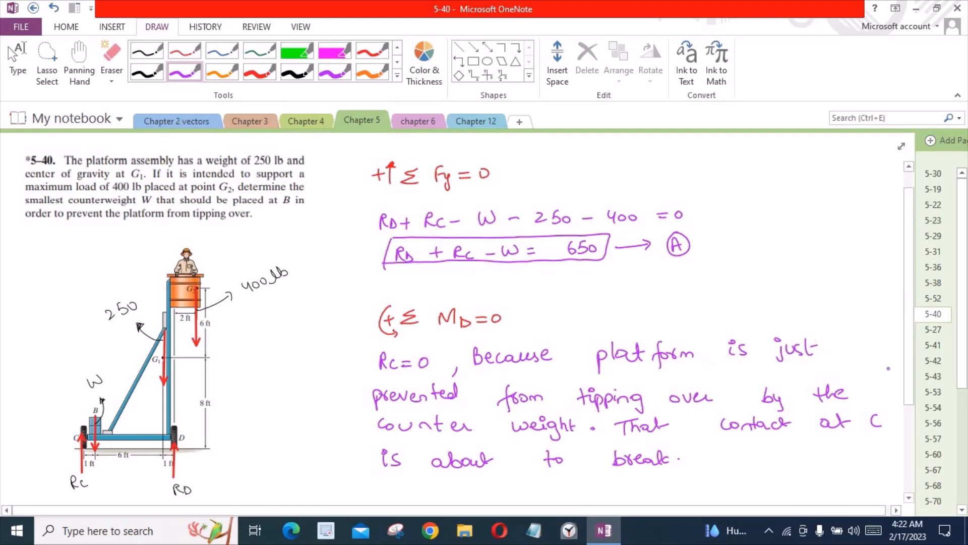
- Write cases R>0 (contact b/w object and surface) and R=0 (contact about to break)
{"action": "scroll", "scroll_direction": "down", "scroll_amount": 3}
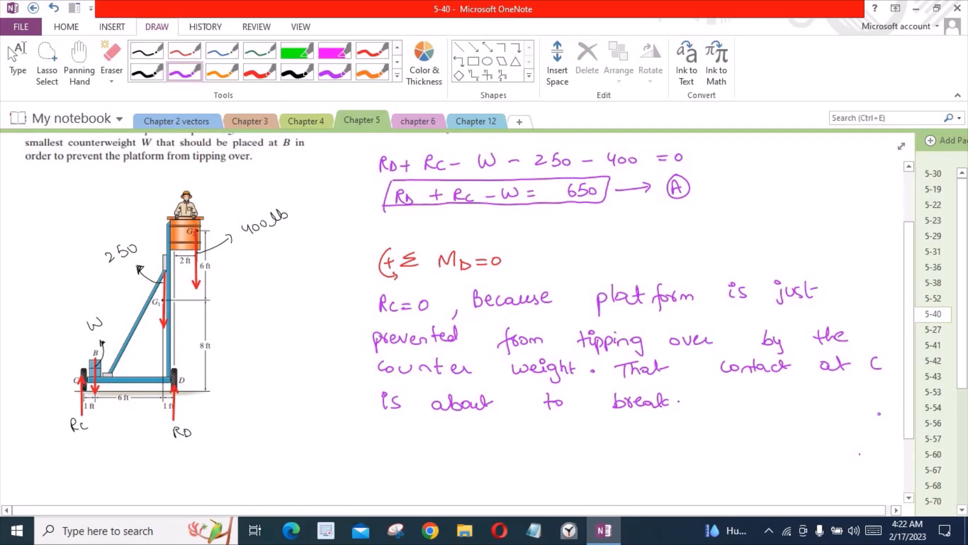
{"action": "mouse_move", "coordinate": [913, 436]}
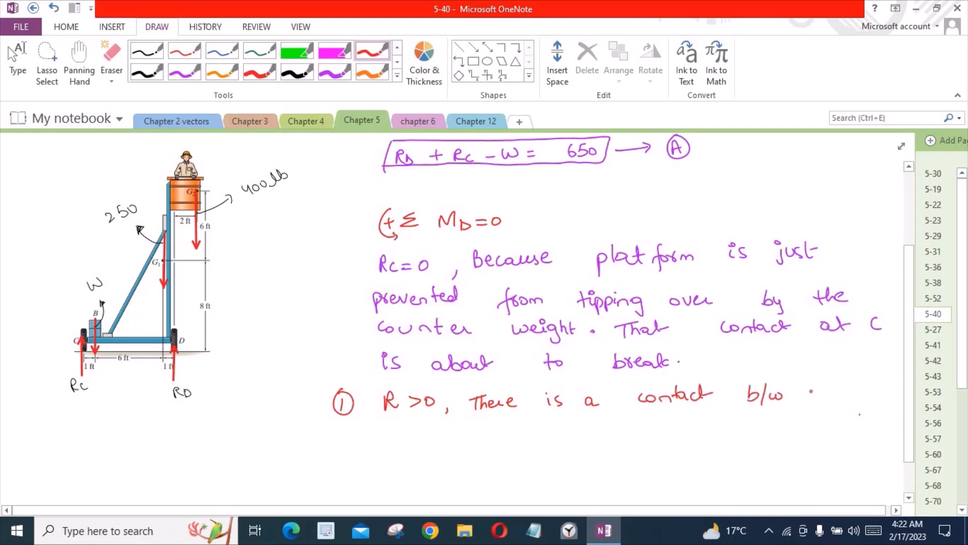
{"action": "type", "text": "object &"}
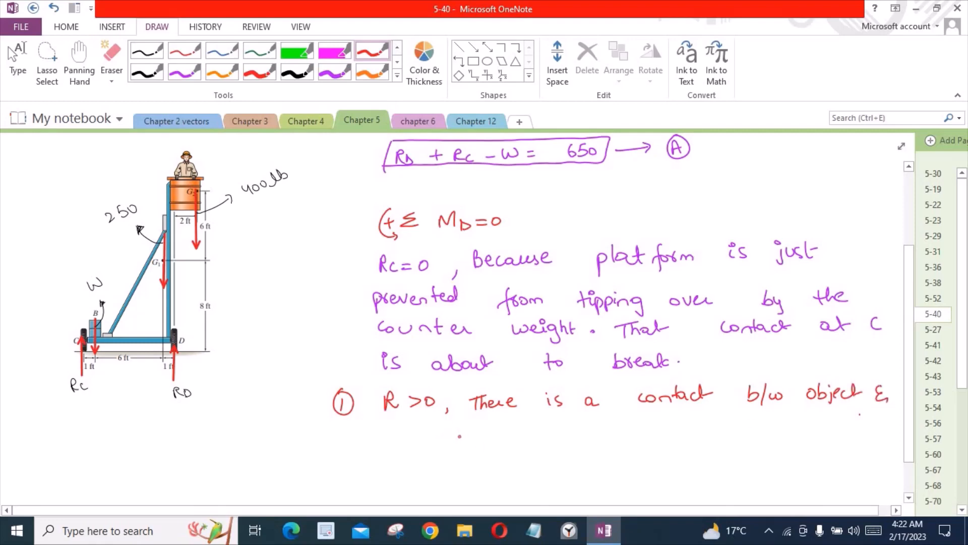
{"action": "type", "text": "surfac."}
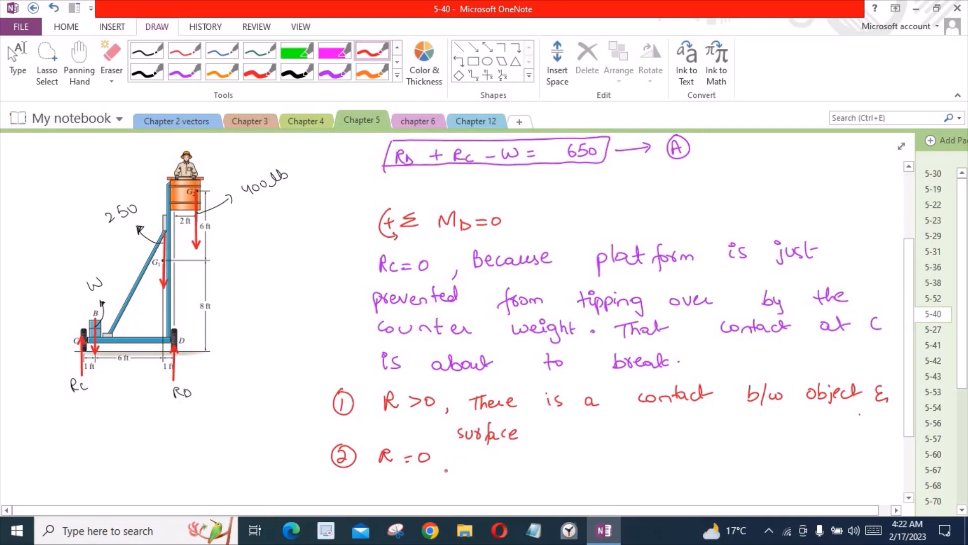
{"action": "left_click_drag", "start_coordinate": [442, 460], "coordinate": [475, 460]}
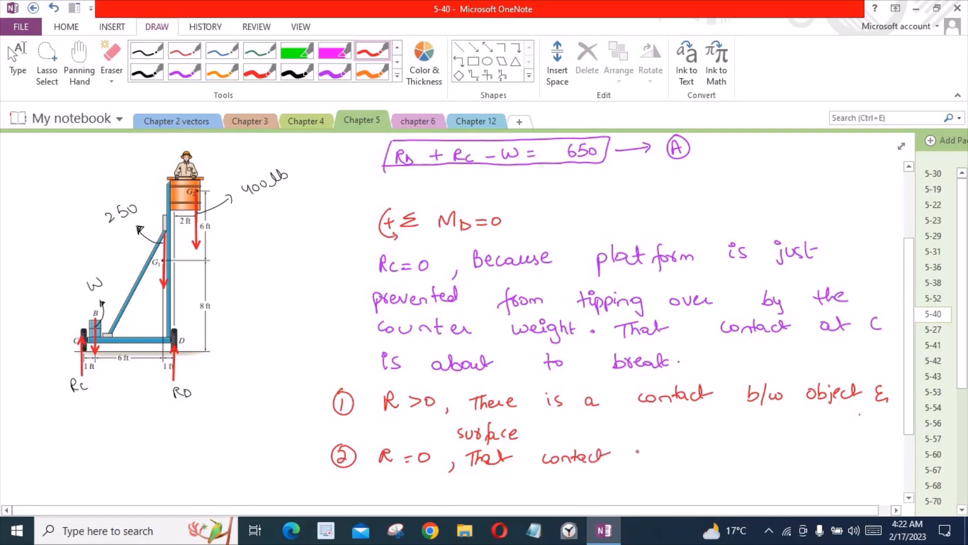
{"action": "type", "text": "b/w O."}
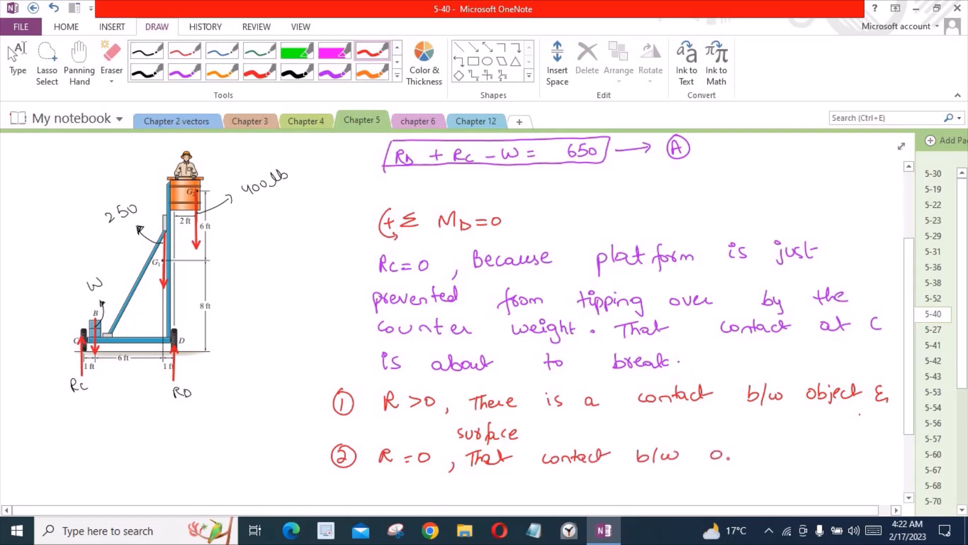
{"action": "type", "text": "object &"}
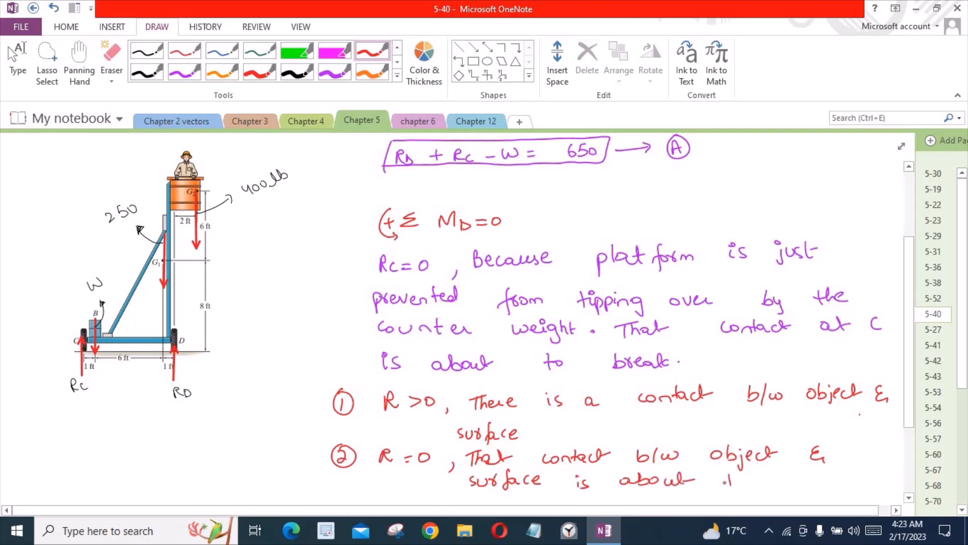
{"action": "left_click_drag", "start_coordinate": [710, 480], "coordinate": [815, 480]}
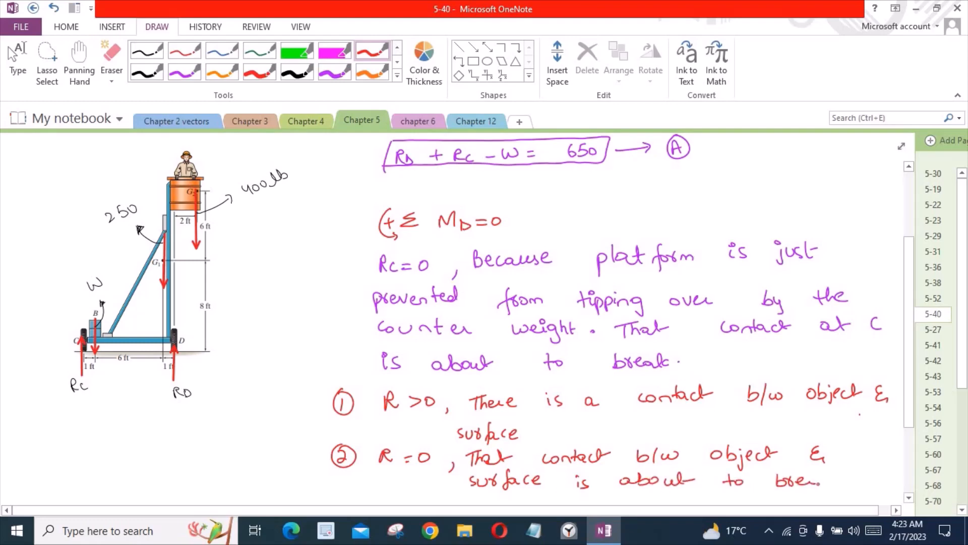
- Write the third case: R<0, that there is no contact b/w object and surface
{"action": "scroll", "scroll_direction": "down", "scroll_amount": 3}
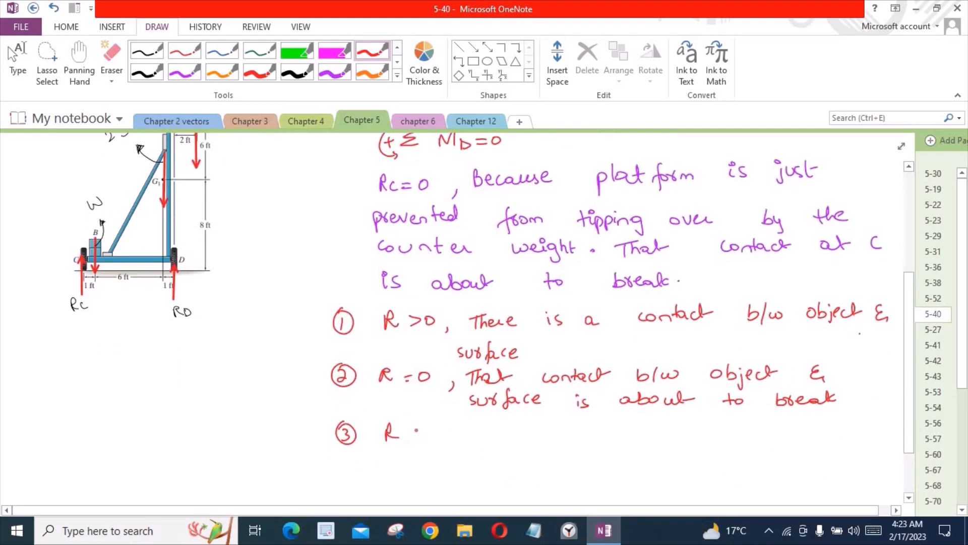
{"action": "type", "text": "<0,"}
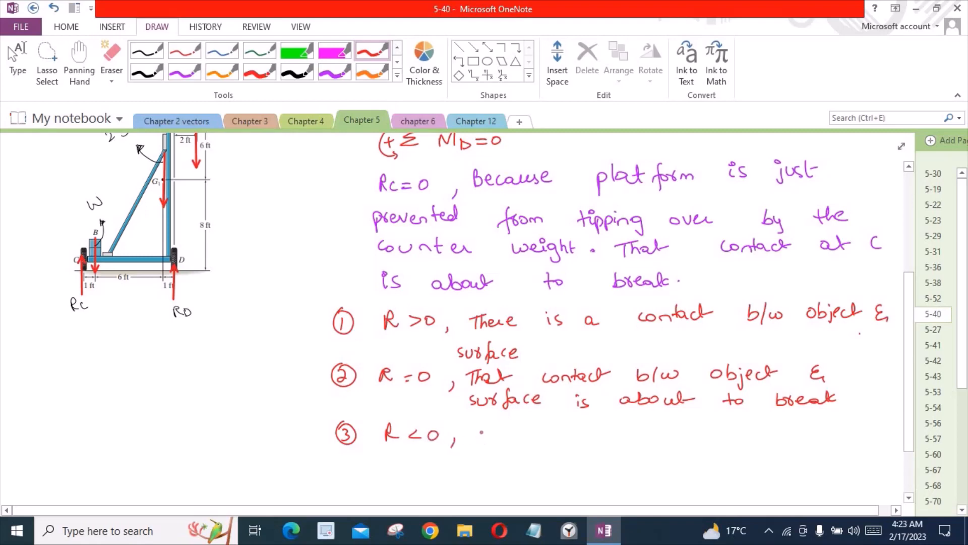
{"action": "type", "text": "That"}
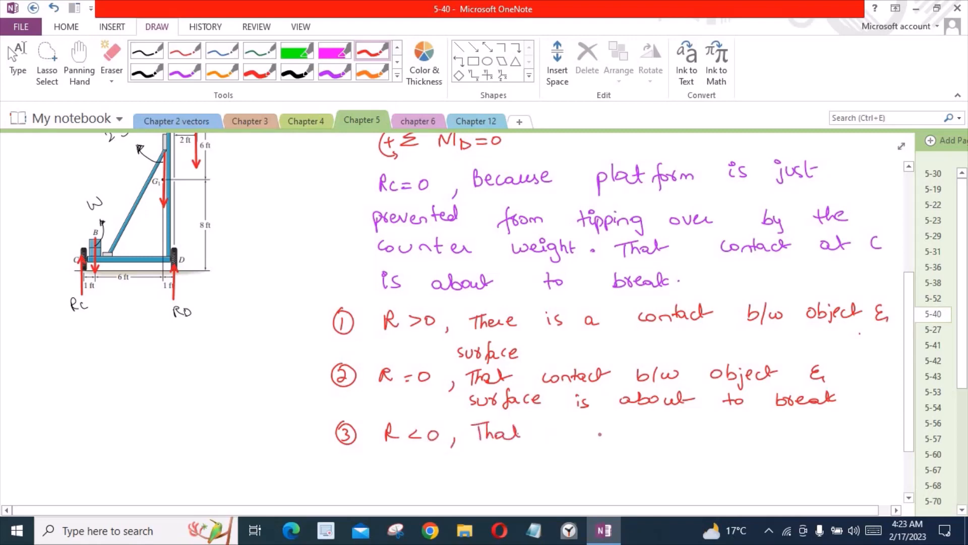
{"action": "type", "text": "there"}
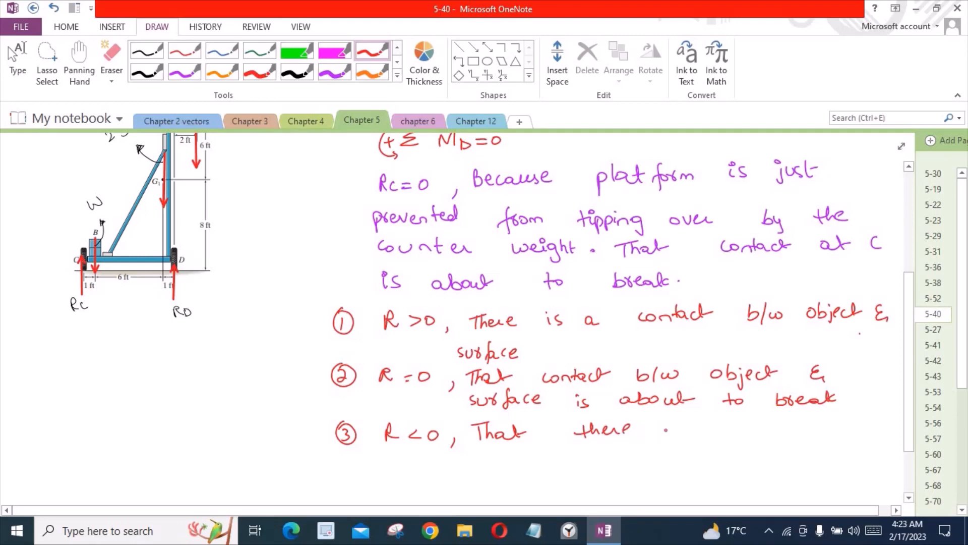
{"action": "type", "text": "is no contact."}
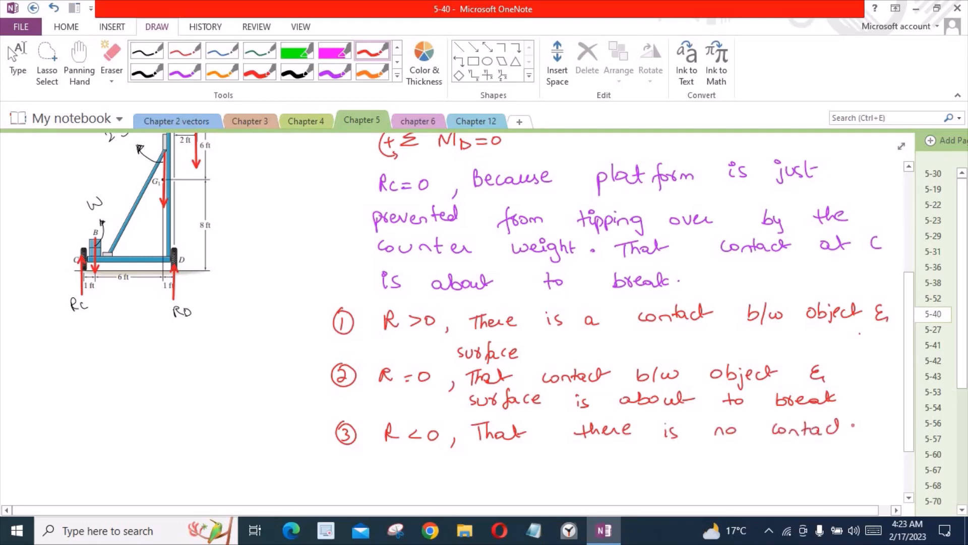
{"action": "left_click_drag", "start_coordinate": [478, 466], "coordinate": [568, 469]}
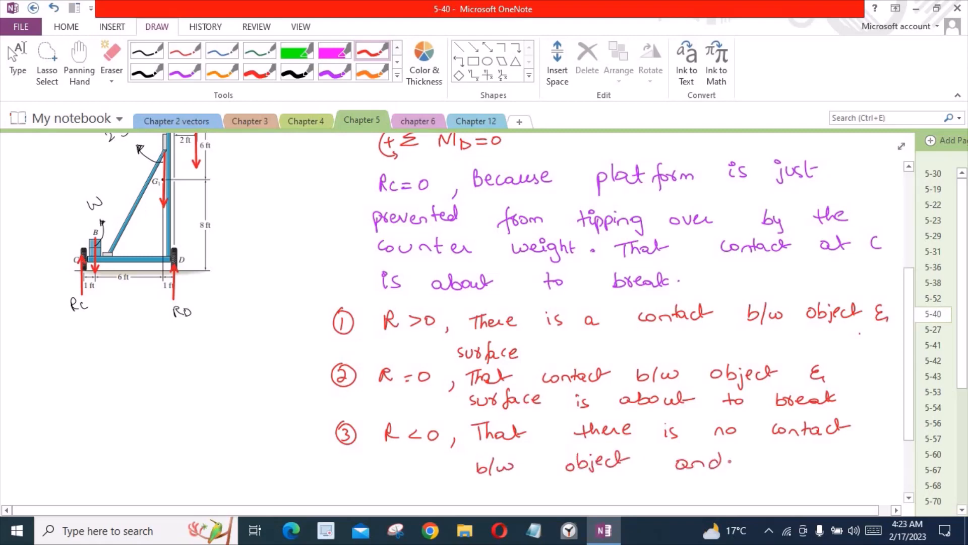
{"action": "type", "text": "su"}
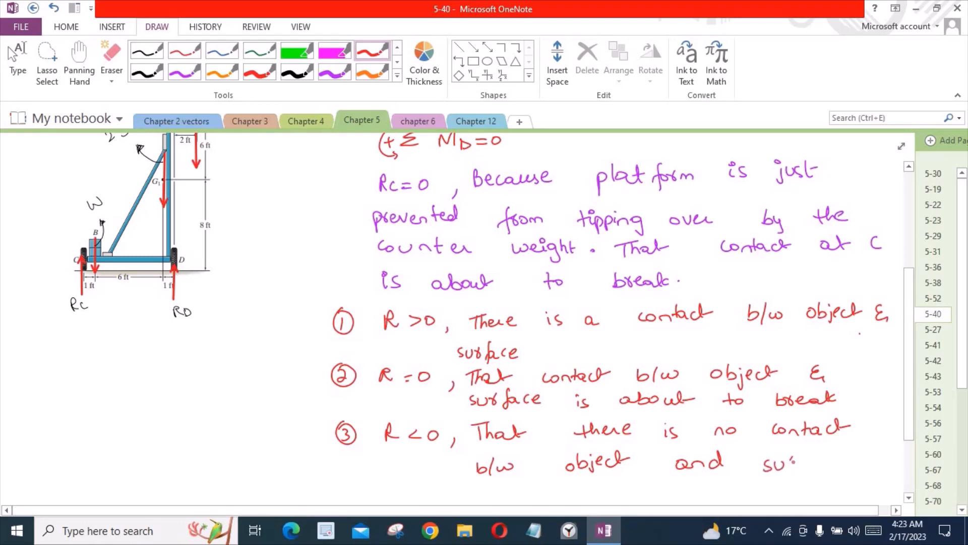
{"action": "type", "text": "rface."}
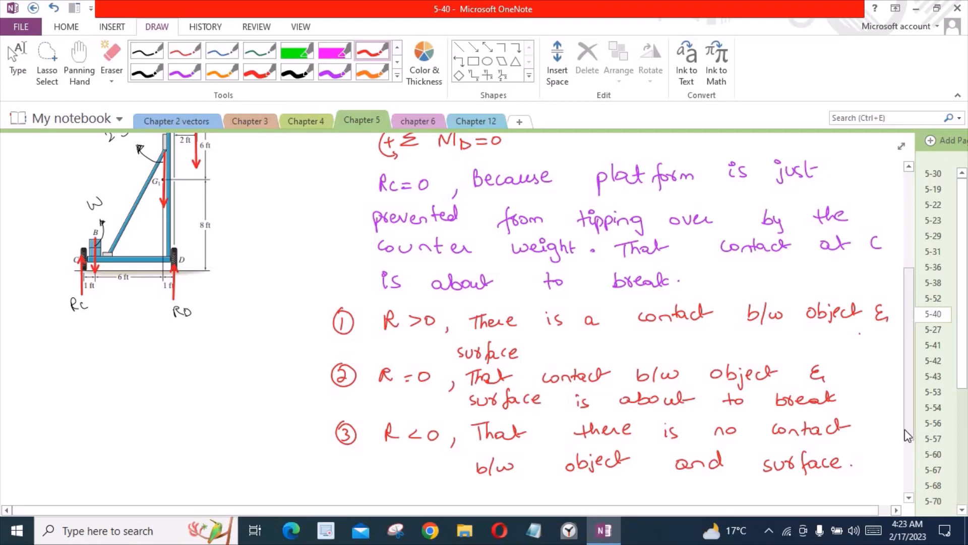
{"action": "mouse_move", "coordinate": [912, 434]}
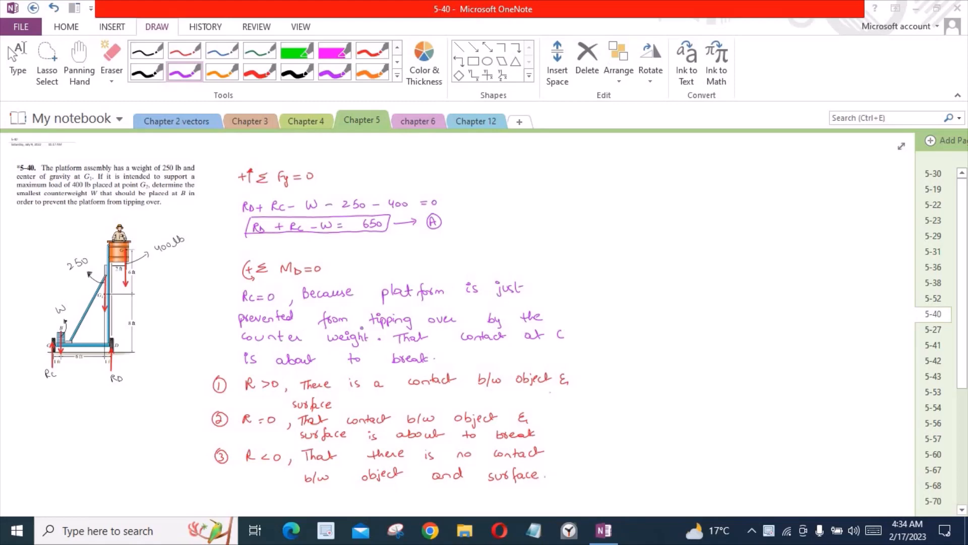
{"action": "mouse_move", "coordinate": [375, 75]}
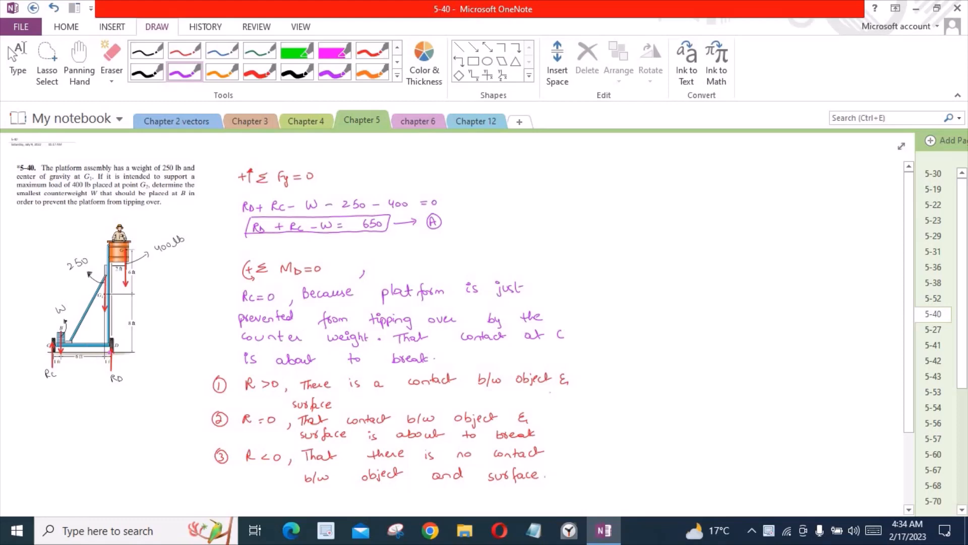
- Tick the 8 ft dimension and annotate the lever-arm distances on the platform diagram
{"action": "left_click_drag", "start_coordinate": [117, 331], "coordinate": [133, 343]}
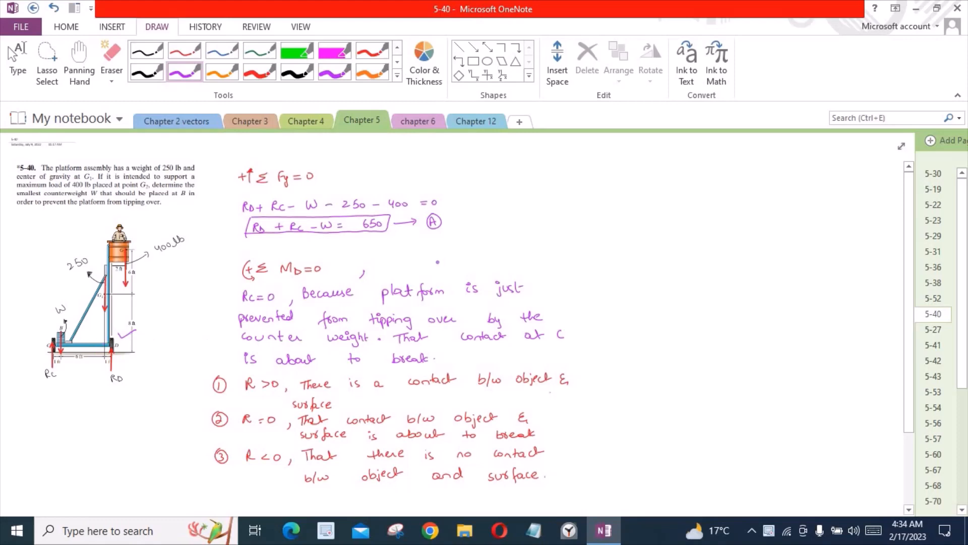
{"action": "left_click_drag", "start_coordinate": [389, 262], "coordinate": [398, 271]}
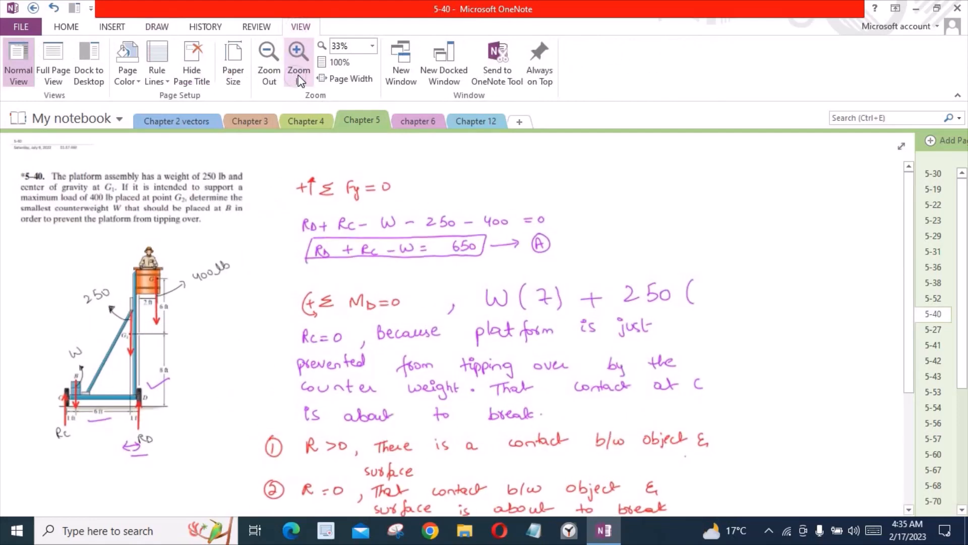
- Zoom in and finish the moment equation as W(7) + 250(1) − 400(2) = 0
{"action": "left_click", "coordinate": [299, 59]}
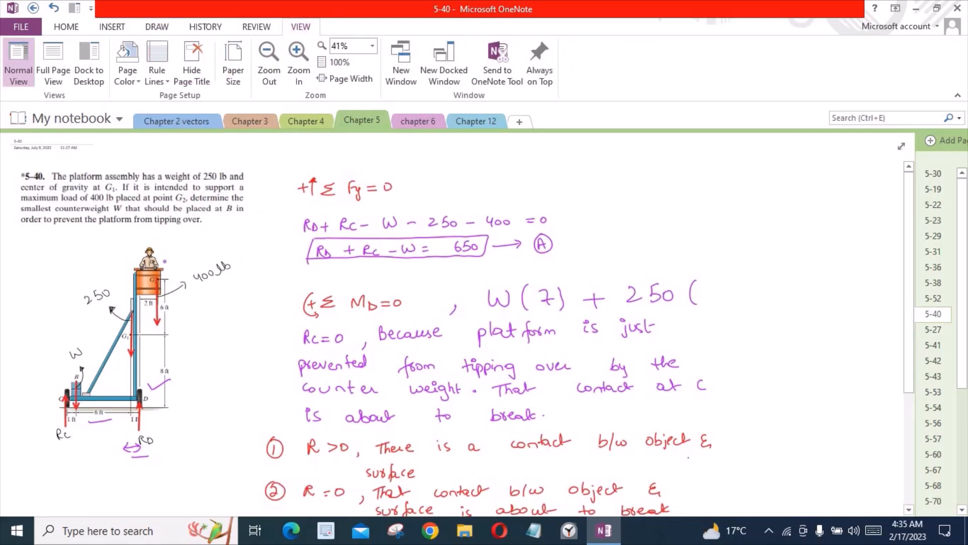
{"action": "left_click", "coordinate": [157, 26]}
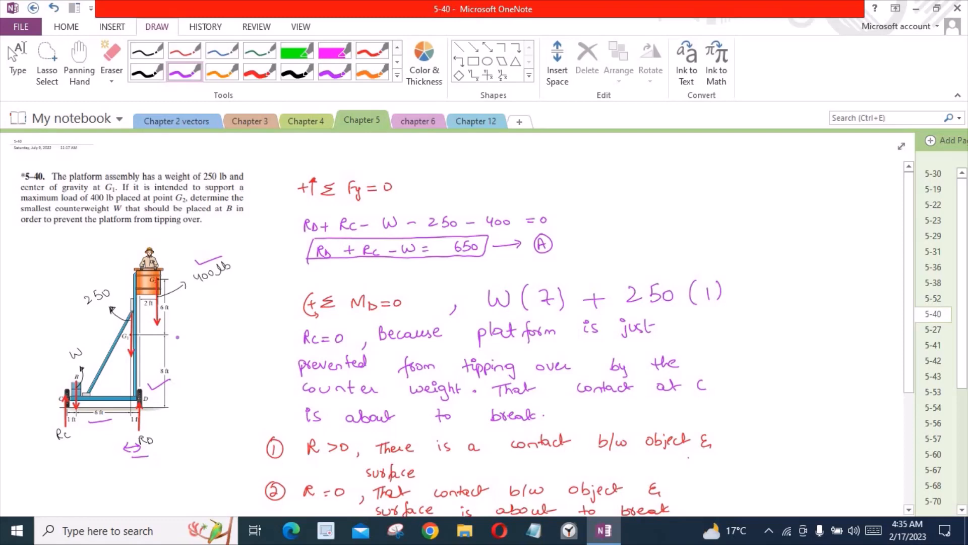
{"action": "left_click_drag", "start_coordinate": [728, 293], "coordinate": [744, 292]}
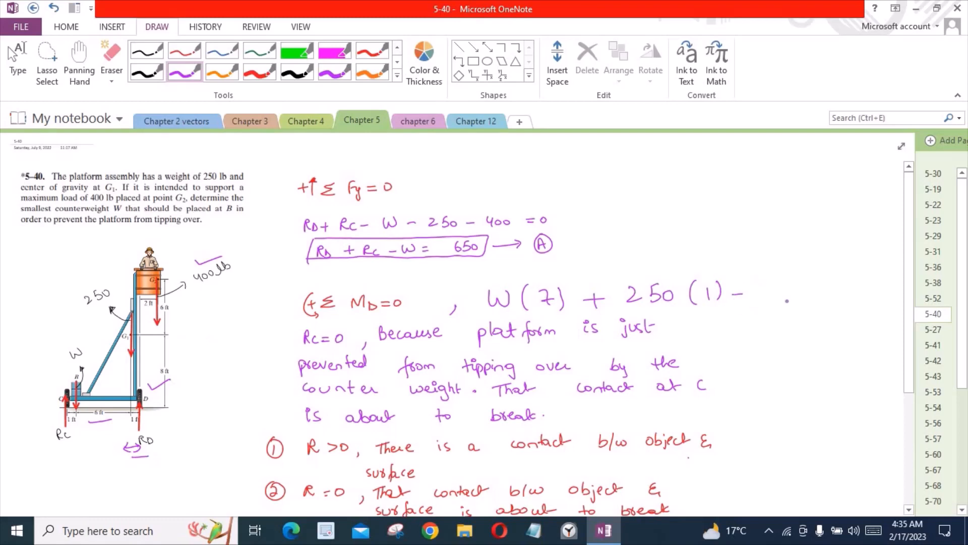
{"action": "left_click_drag", "start_coordinate": [759, 293], "coordinate": [796, 297]}
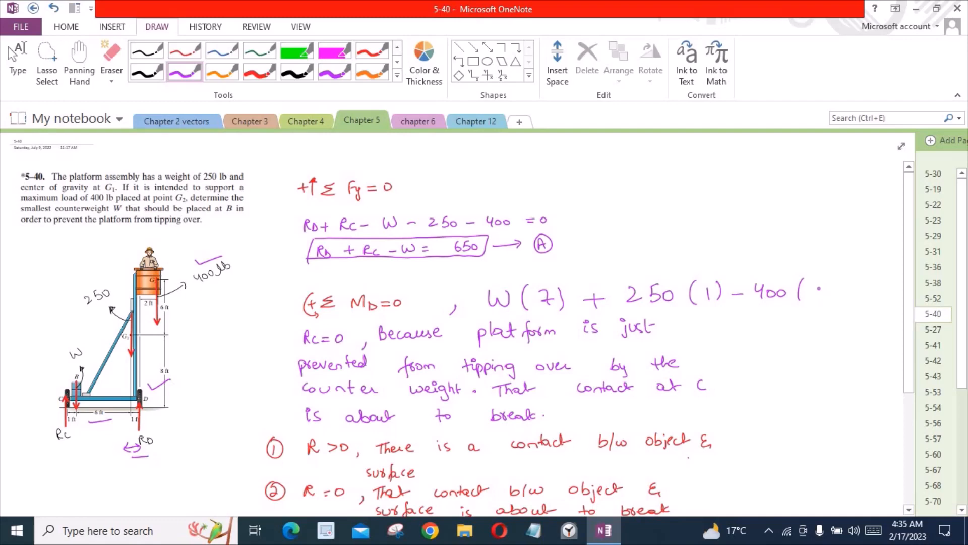
{"action": "type", "text": "2) =0"}
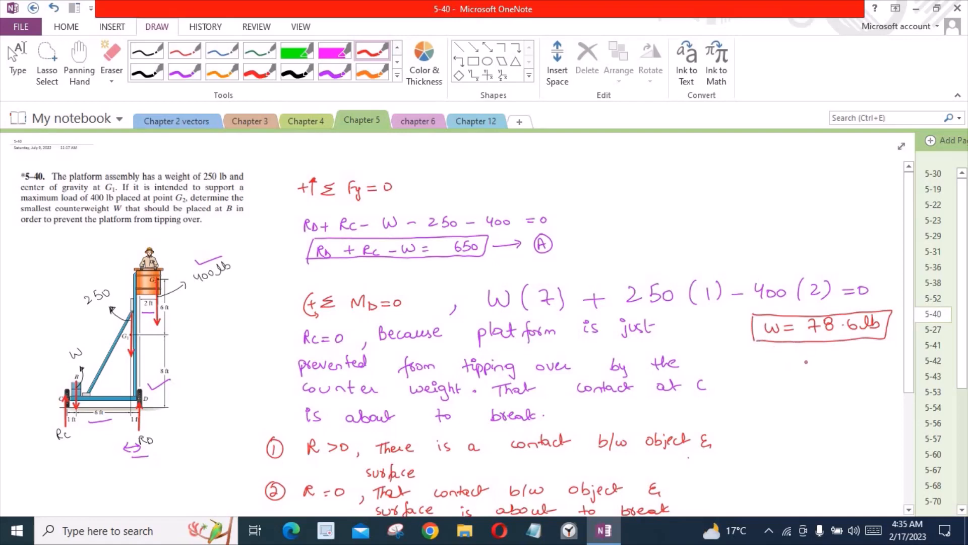
- Box the result W = 78.6 lb and label it Ans
{"action": "left_click_drag", "start_coordinate": [800, 355], "coordinate": [830, 364]}
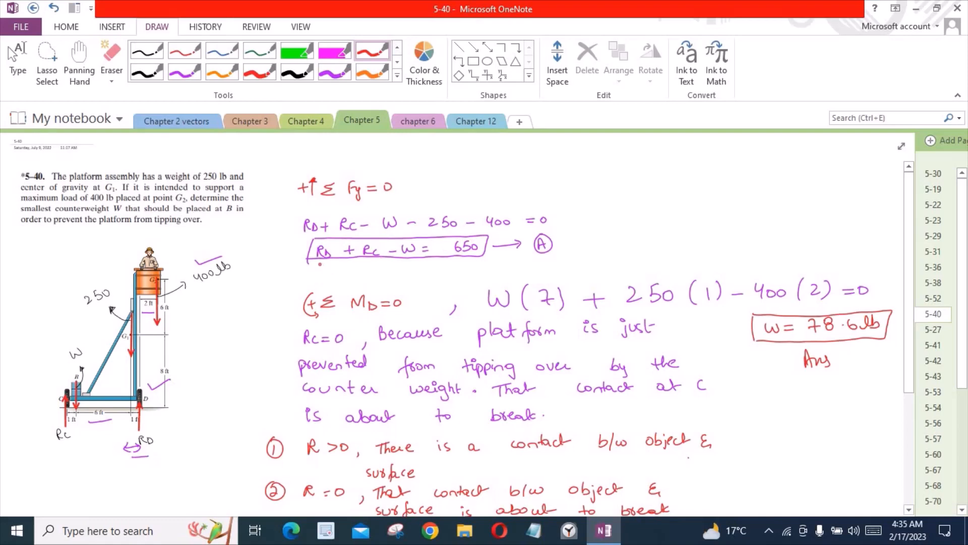
{"action": "left_click_drag", "start_coordinate": [318, 265], "coordinate": [349, 259]}
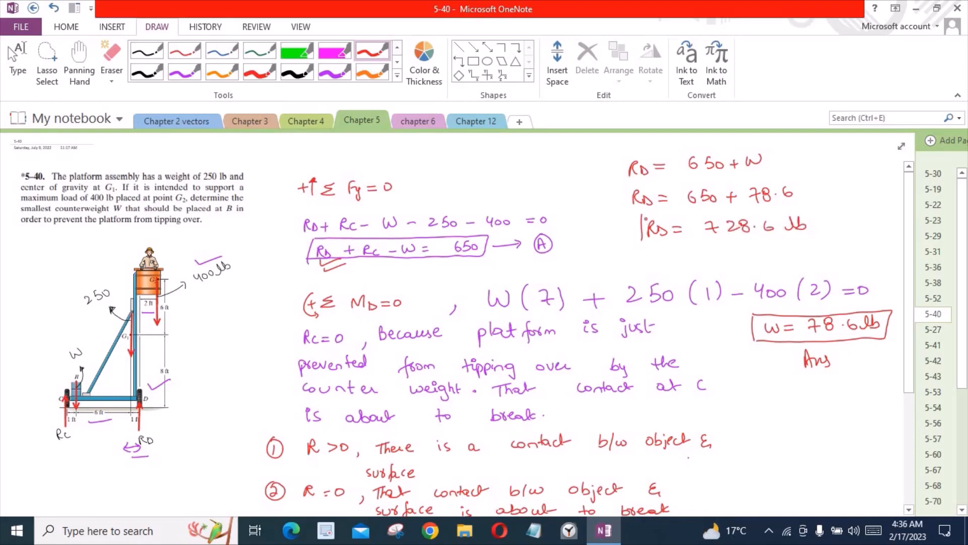
- Box RD = 728.6 lb, then zoom out to view the whole solution
{"action": "left_click_drag", "start_coordinate": [636, 232], "coordinate": [814, 232]}
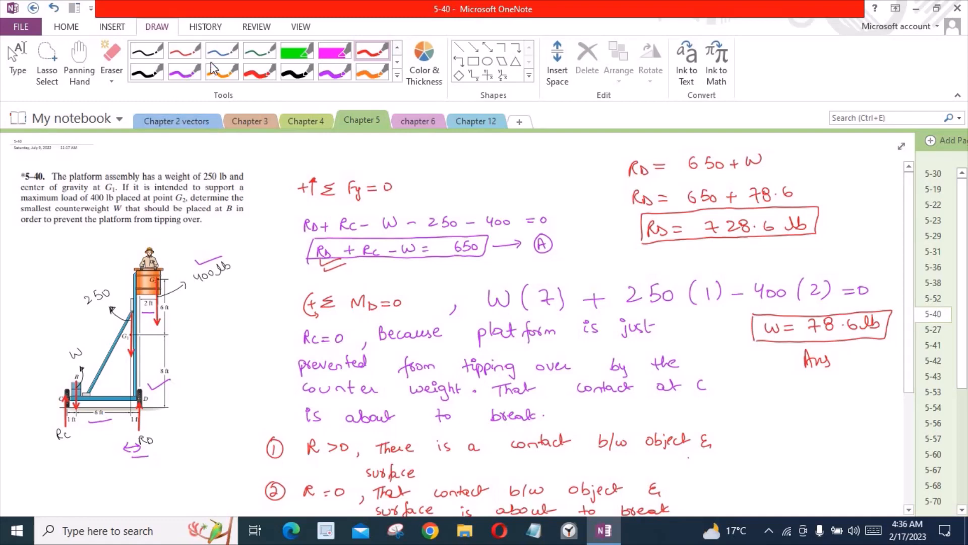
{"action": "left_click", "coordinate": [300, 26]}
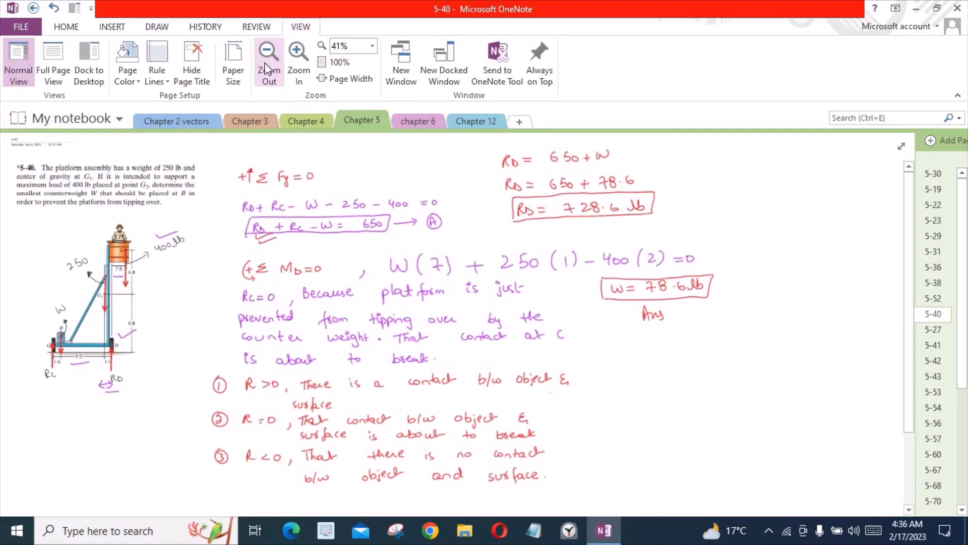
{"action": "left_click", "coordinate": [156, 26]}
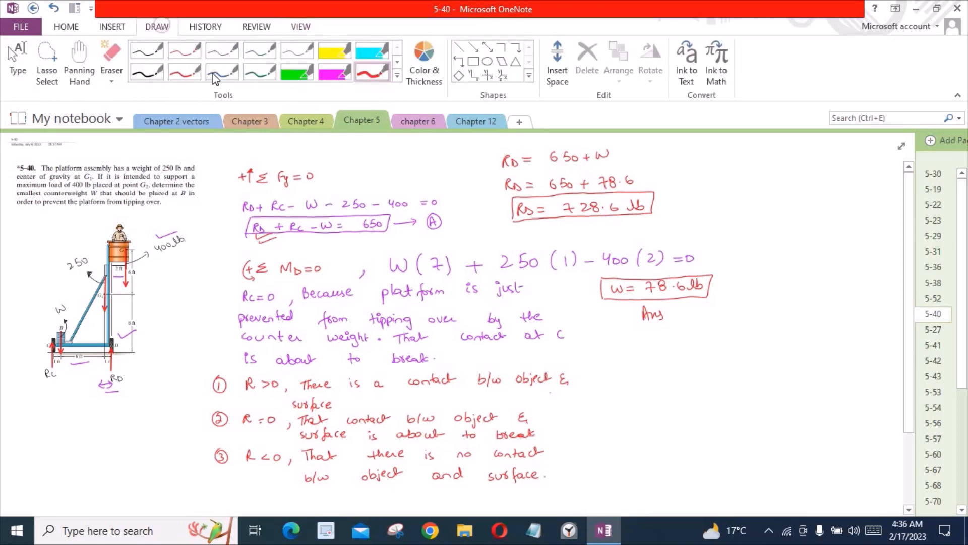
{"action": "left_click", "coordinate": [294, 152]}
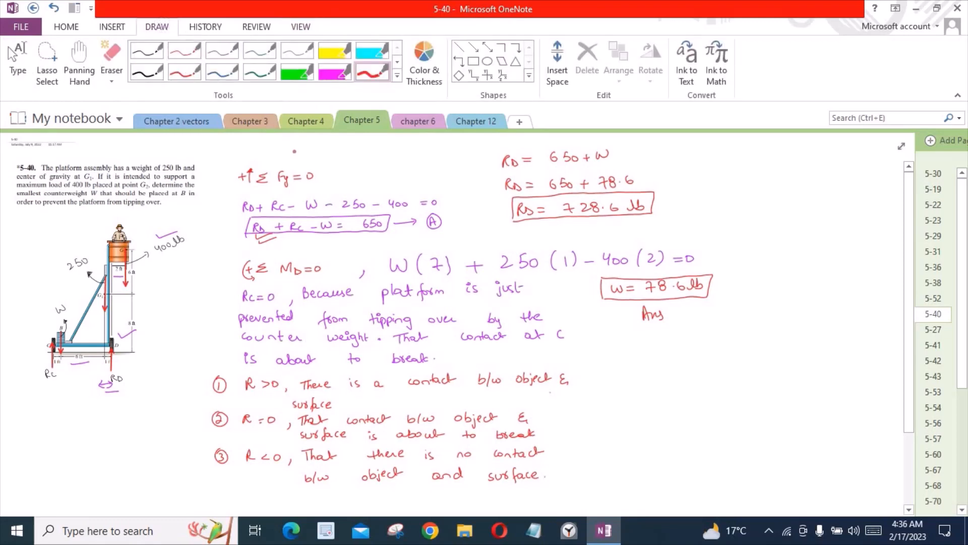